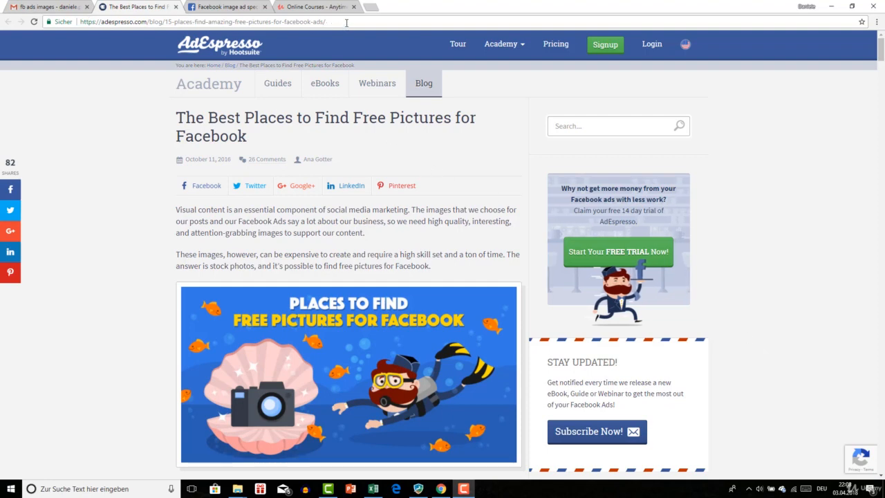
Step: Select the article's web address, then scroll down to tip 1, Google Images with License Search
click(202, 21)
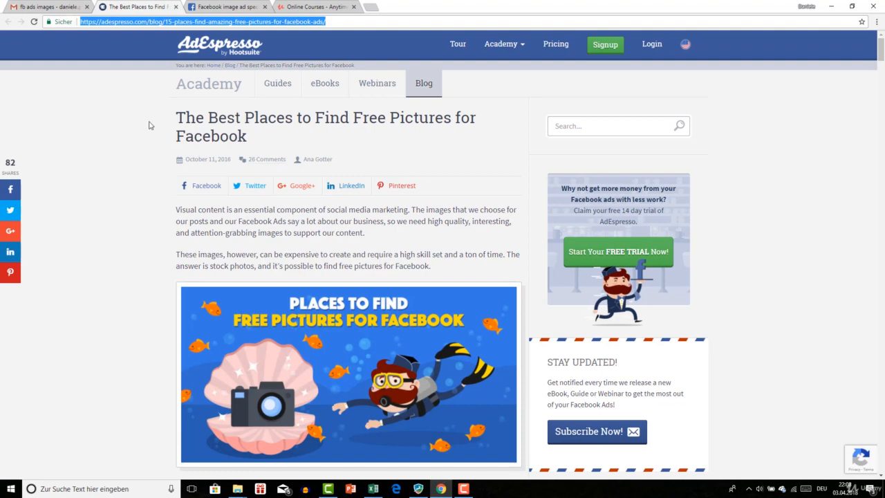
mouse_move(301, 124)
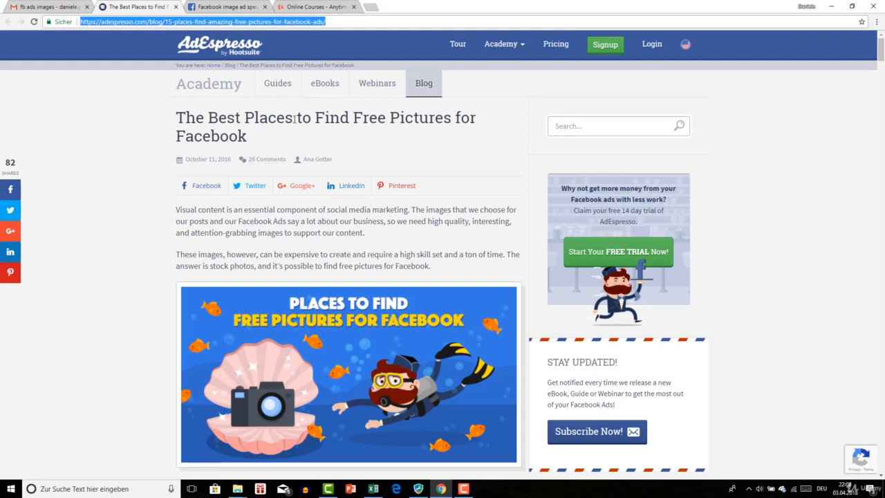
mouse_move(345, 135)
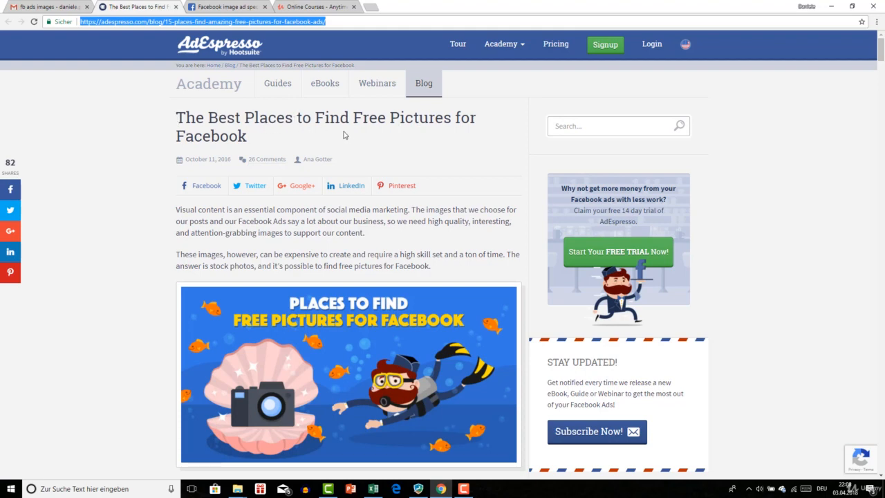
mouse_move(498, 187)
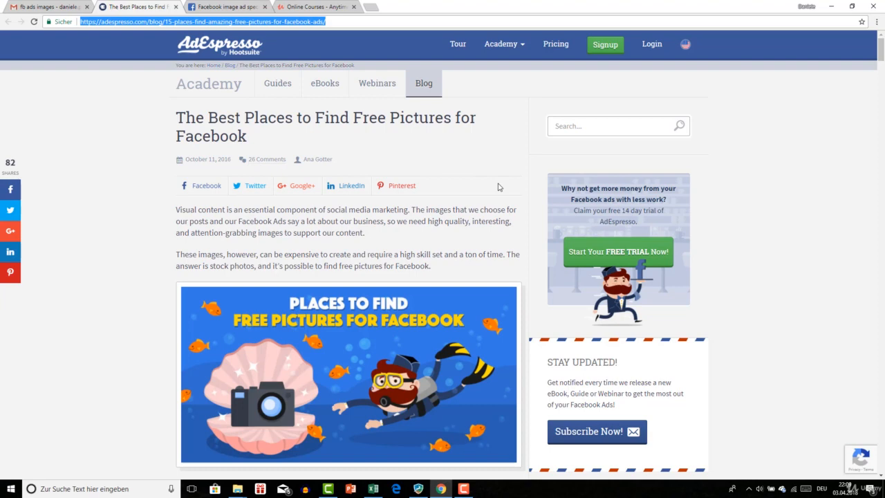
mouse_move(351, 239)
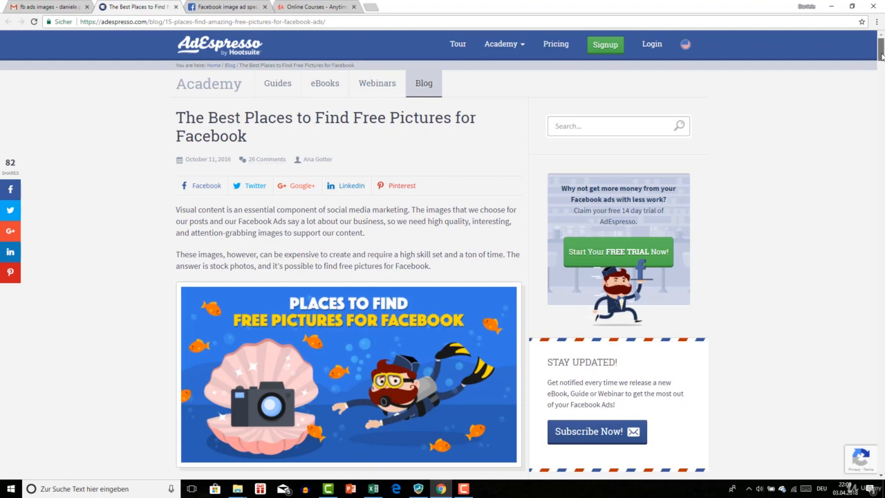
scroll(down, 3)
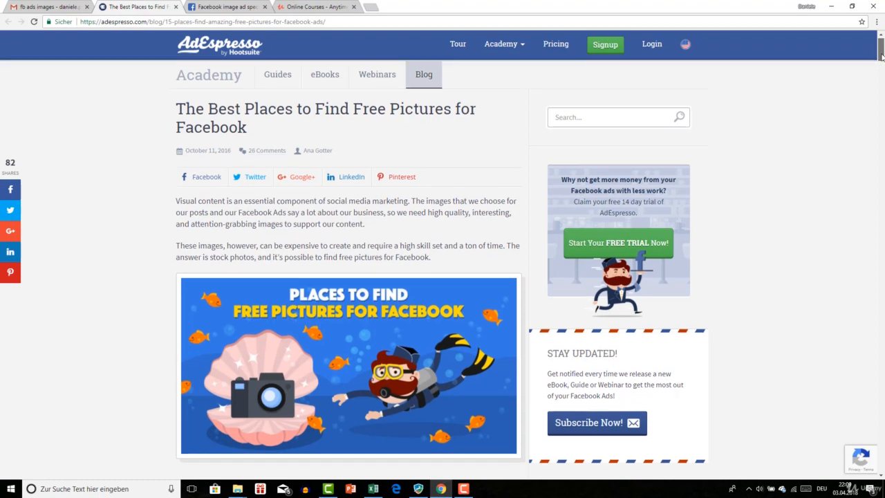
scroll(down, 3)
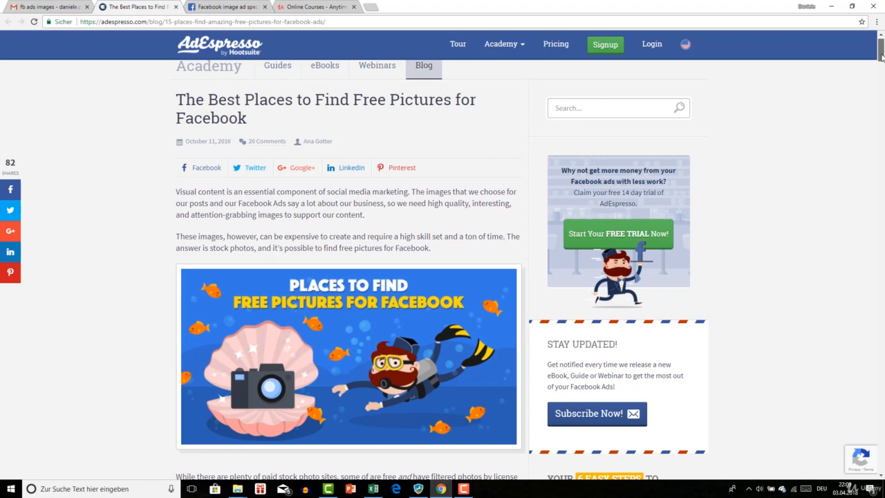
scroll(down, 3)
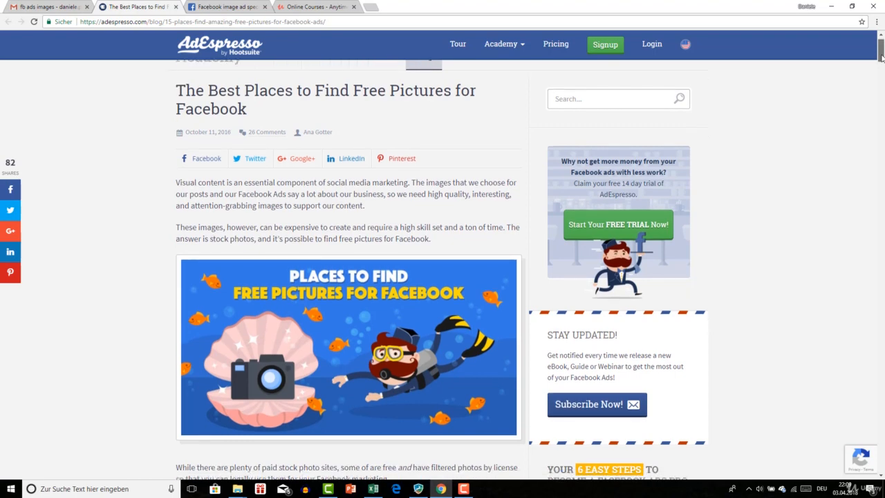
scroll(down, 3)
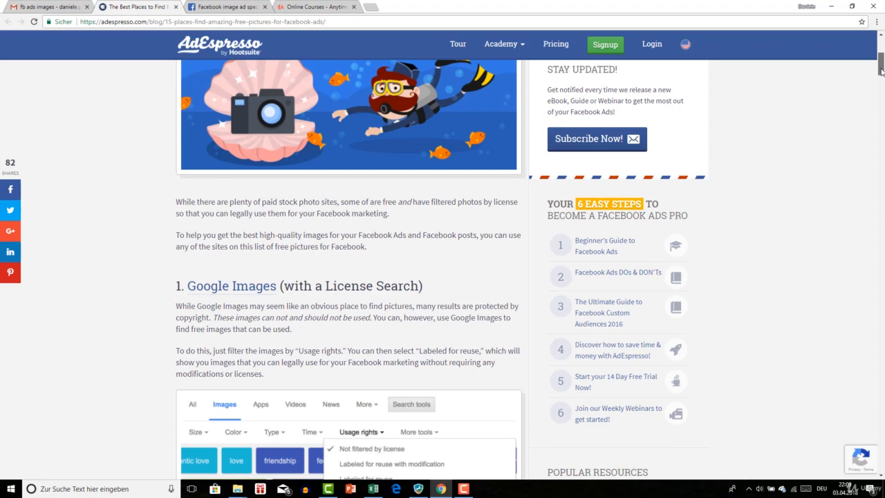
scroll(down, 3)
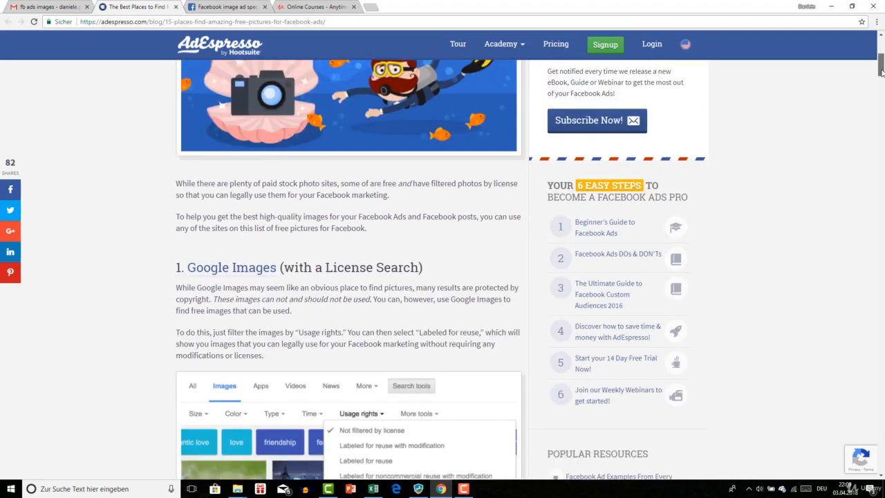
scroll(down, 3)
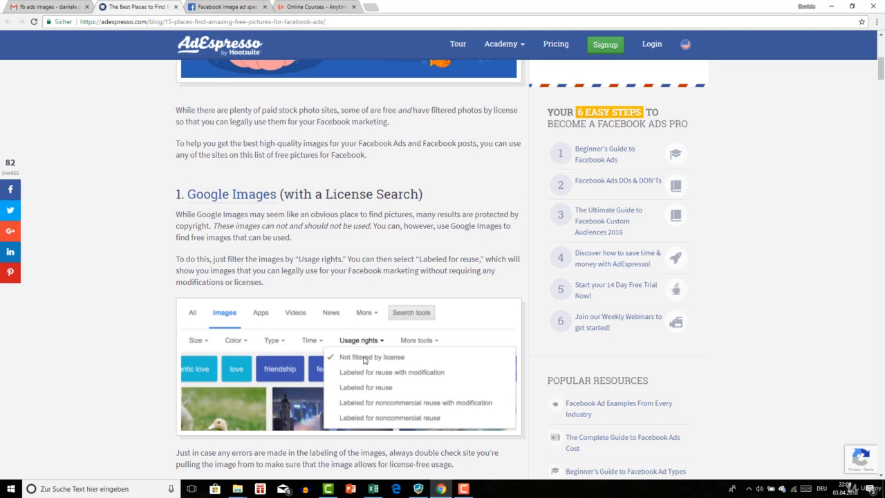
mouse_move(408, 364)
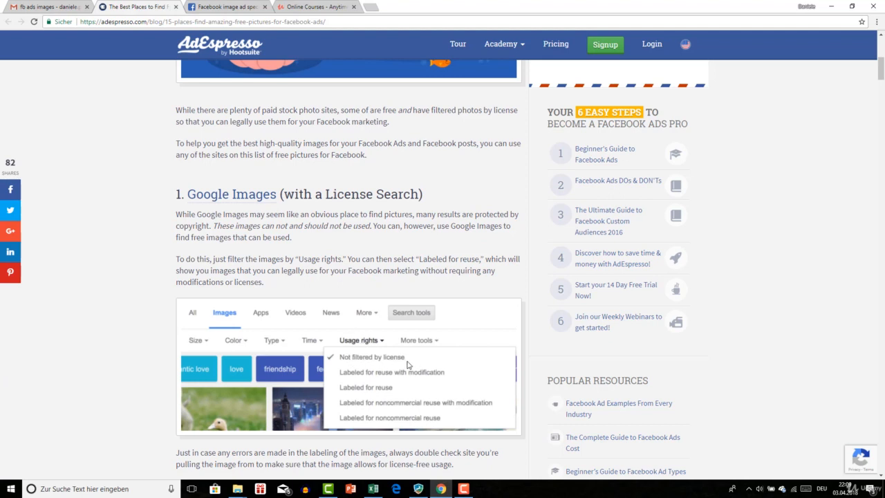
mouse_move(294, 265)
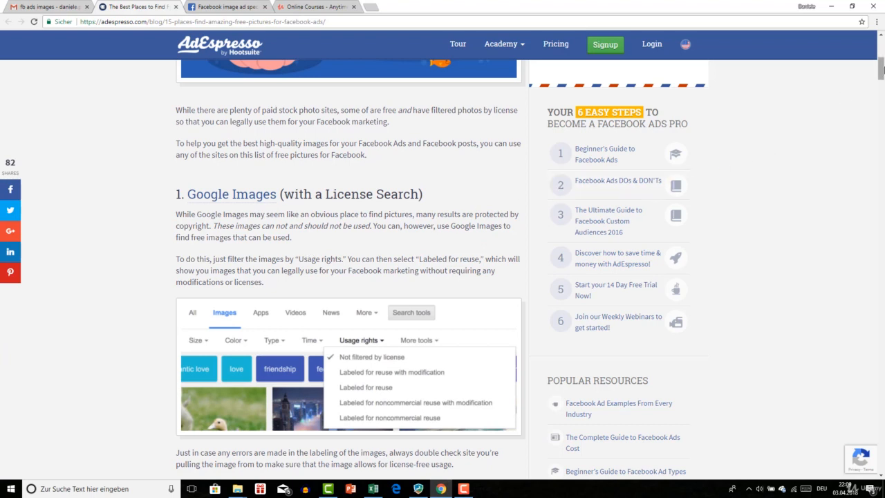
Step: Scroll down the article past Picjumbo and Life of Pix
scroll(down, 3)
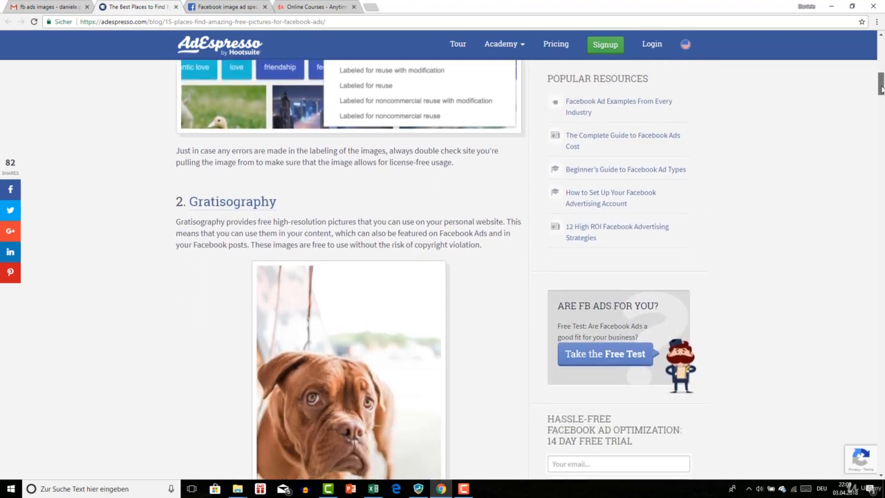
scroll(down, 3)
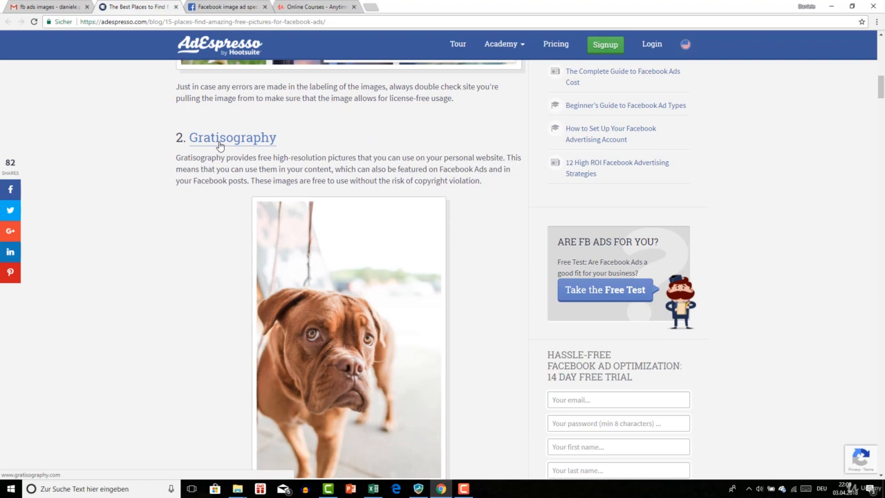
mouse_move(724, 134)
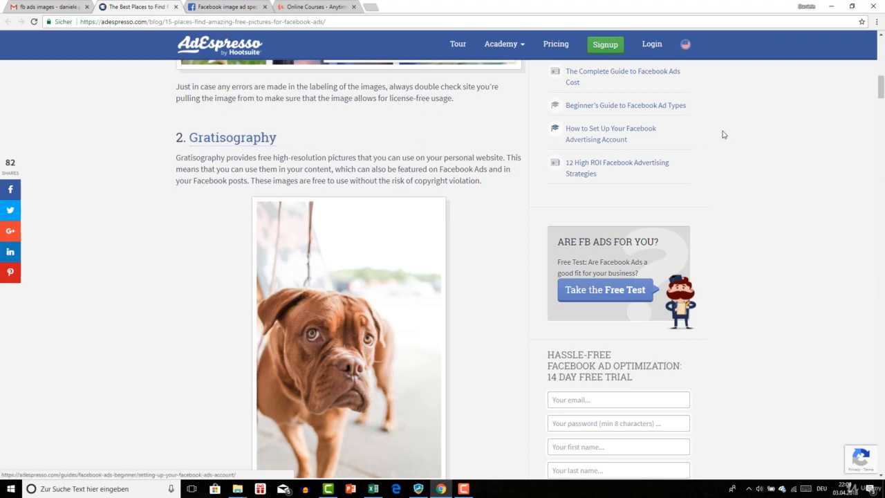
scroll(down, 3)
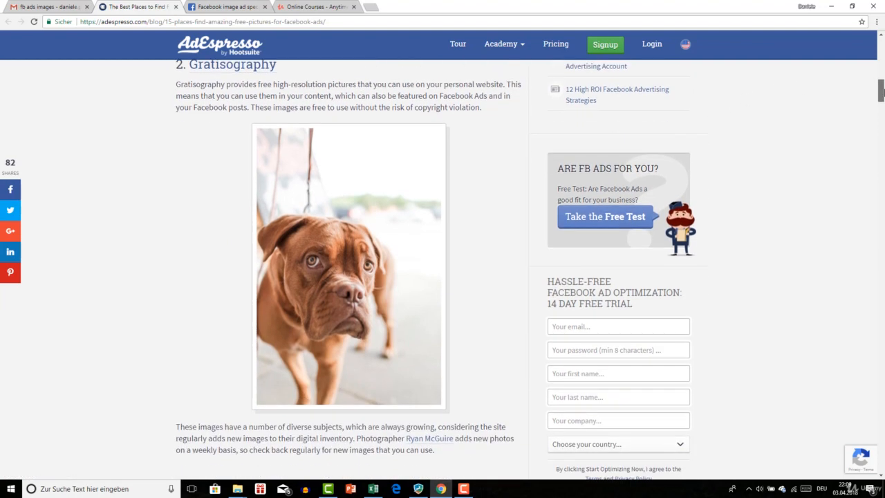
scroll(down, 3)
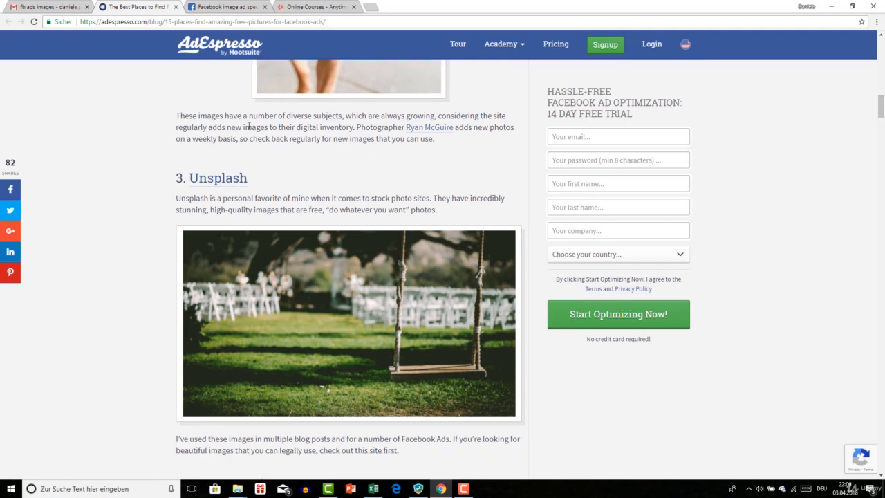
mouse_move(224, 181)
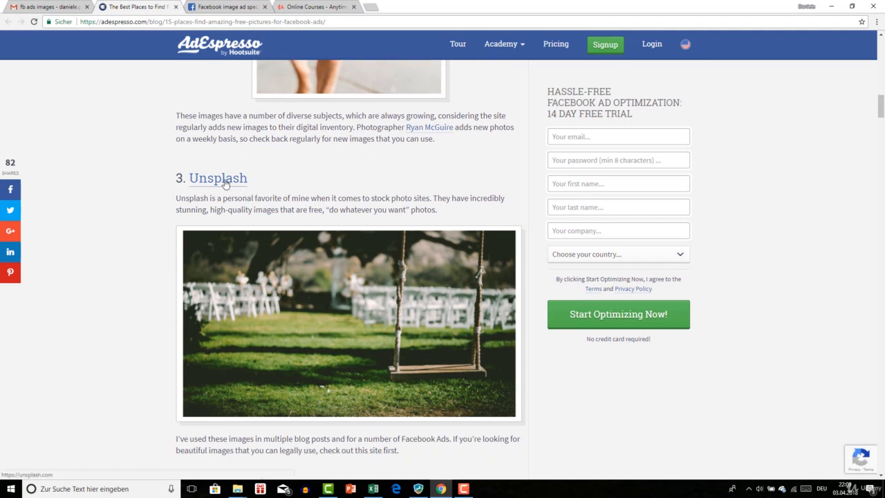
scroll(down, 3)
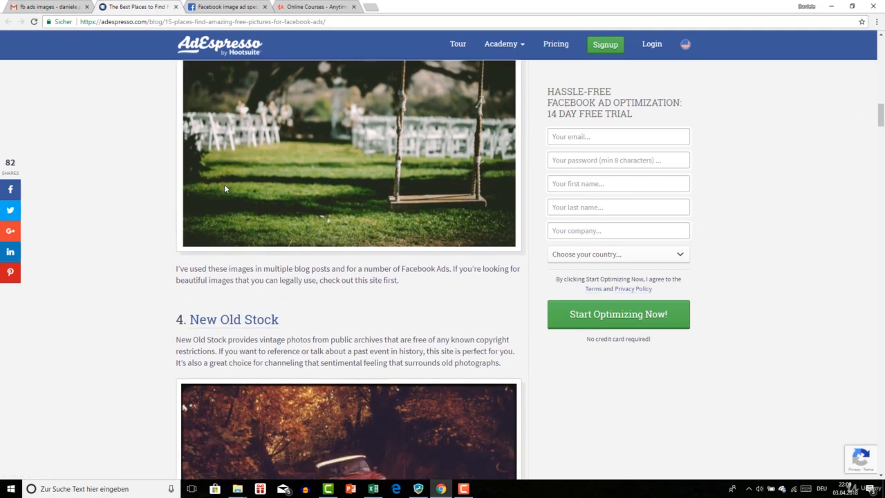
scroll(down, 3)
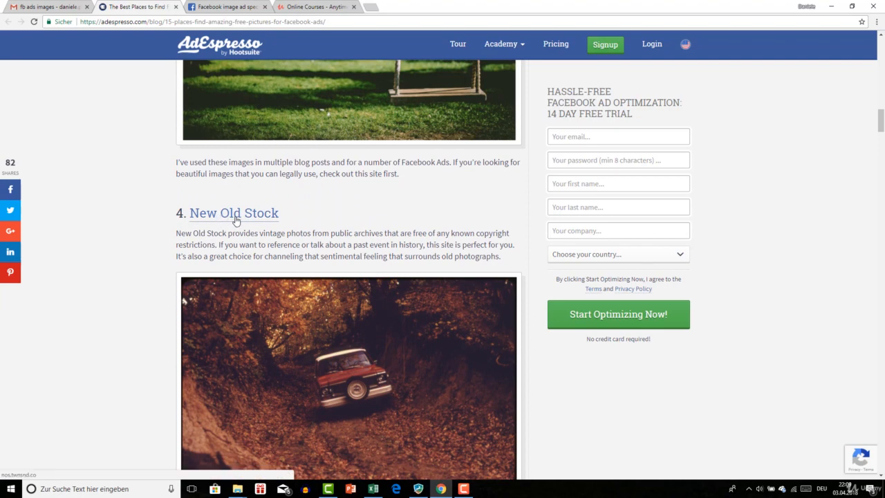
scroll(down, 3)
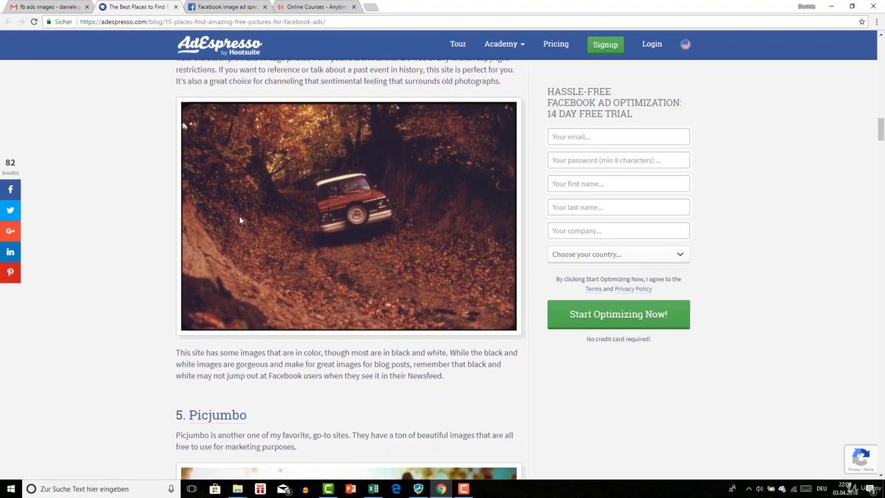
Step: Continue scrolling until tip 7, Freeimages, with its red chili pepper photo is on screen
scroll(down, 3)
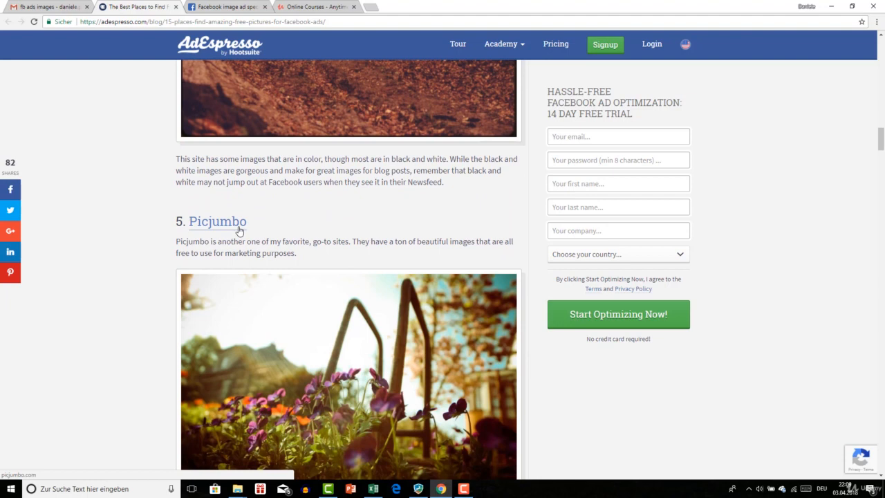
scroll(down, 3)
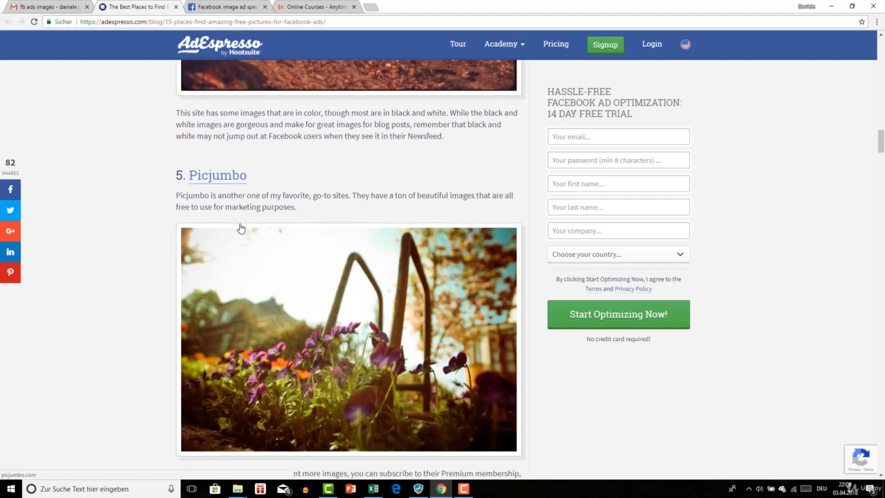
scroll(down, 3)
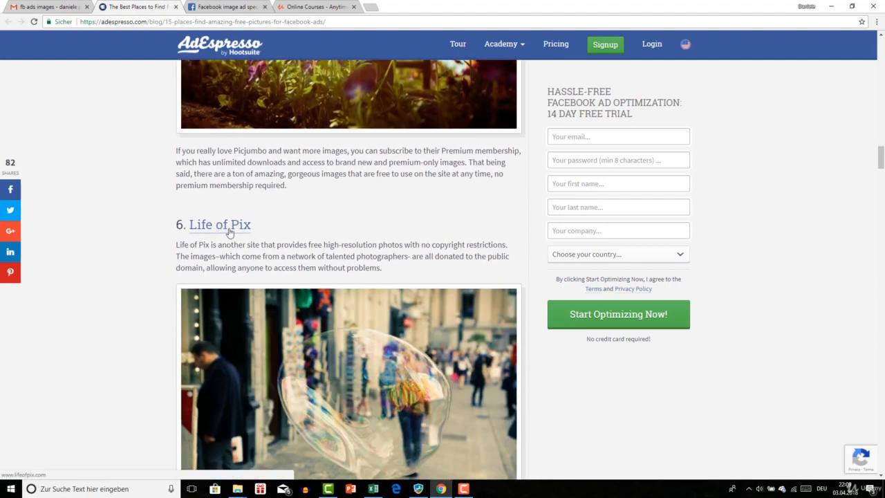
scroll(down, 3)
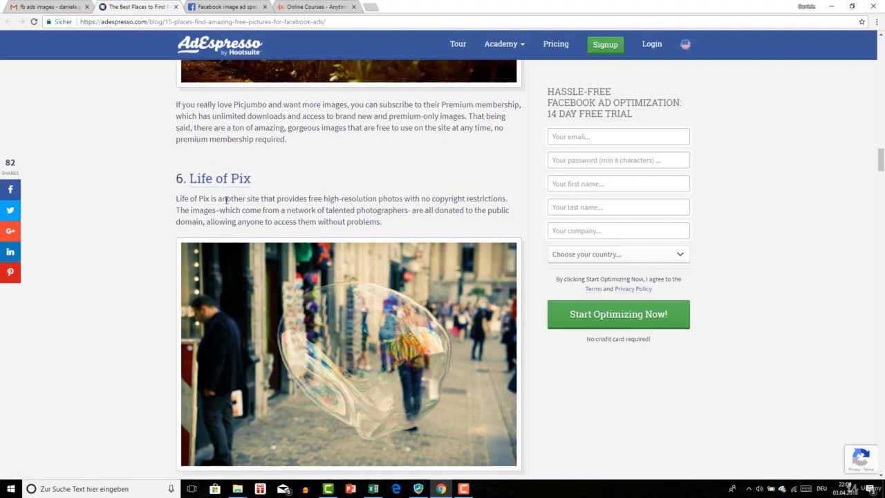
scroll(down, 3)
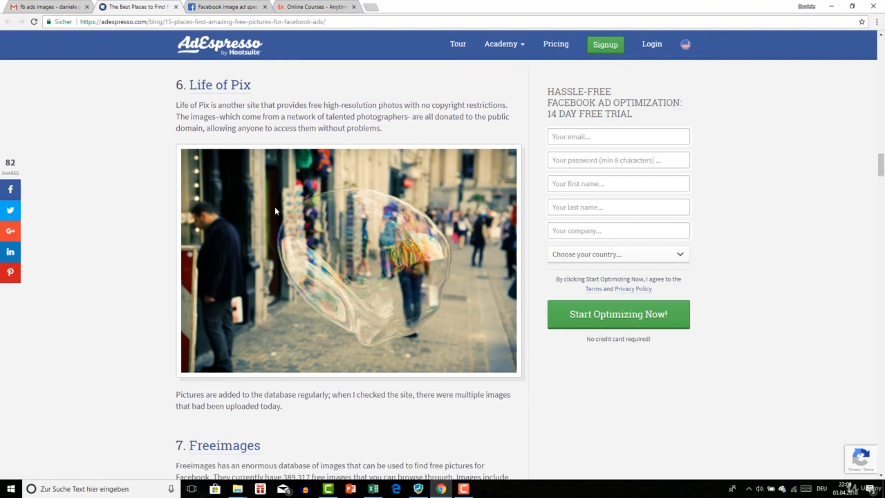
scroll(down, 3)
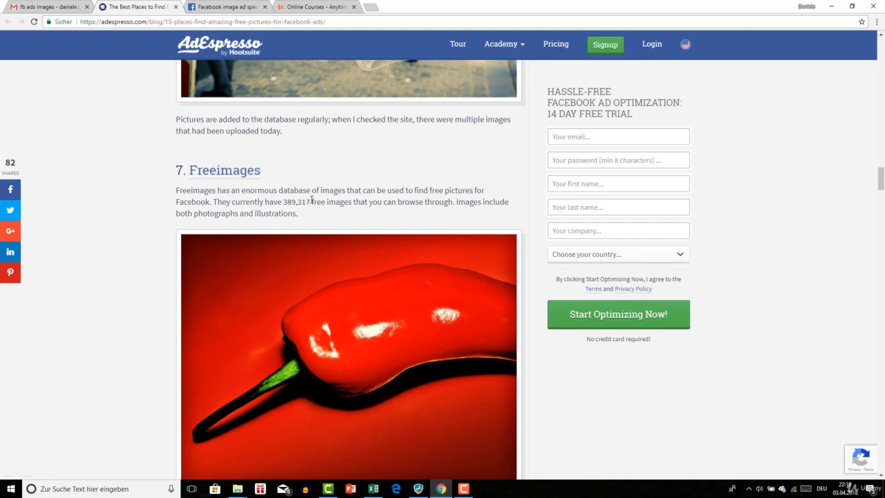
scroll(down, 3)
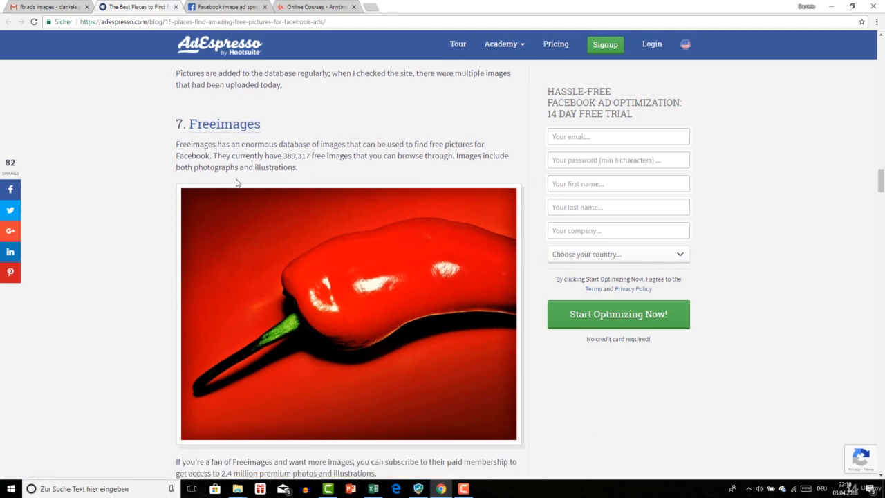
mouse_move(315, 166)
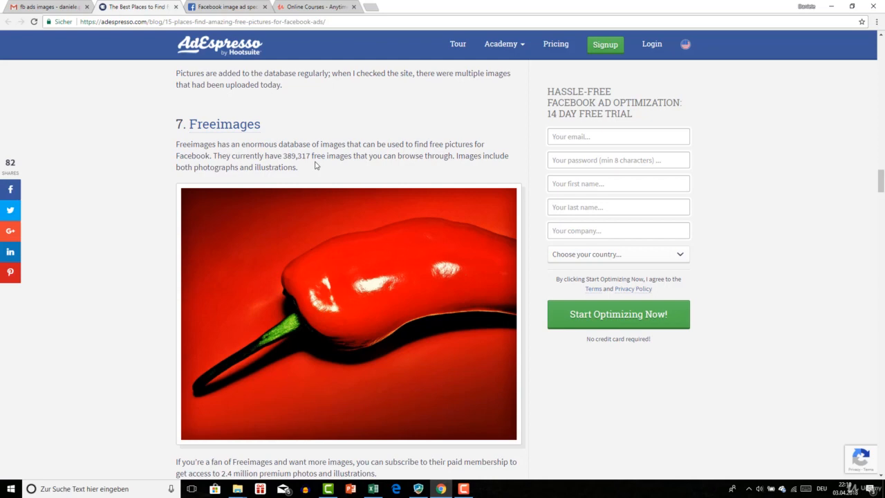
mouse_move(309, 169)
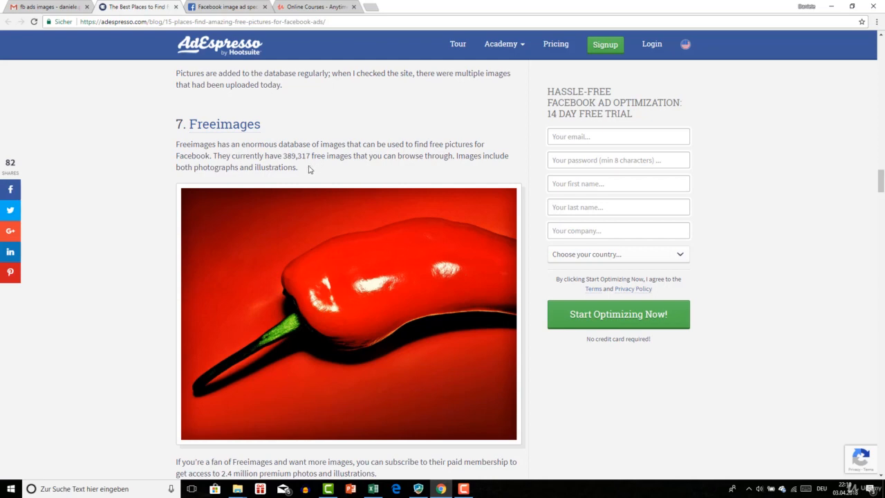
Step: Scroll down through Freerange Stock, FreePhotosBank, Pixabay and Creative Commons to Final Thoughts
scroll(down, 3)
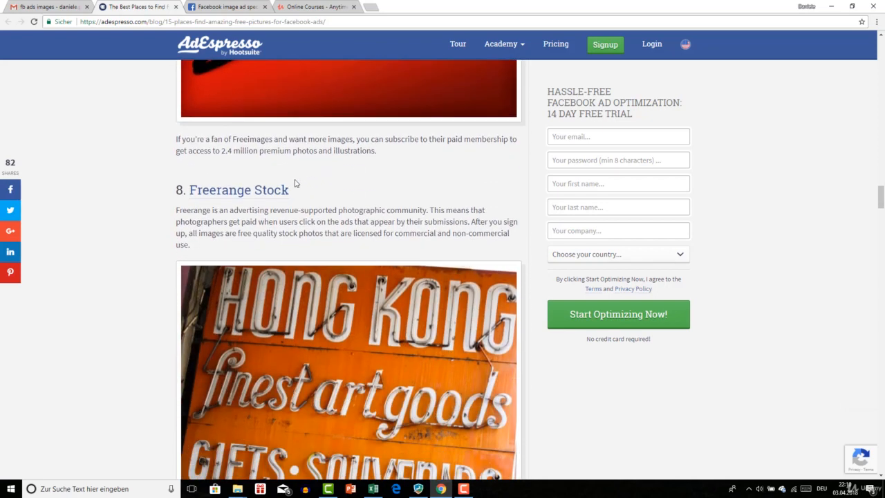
mouse_move(250, 203)
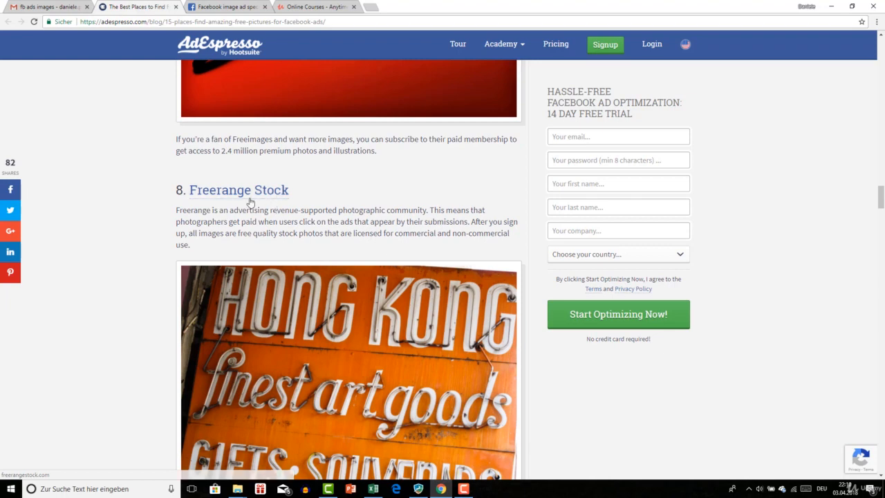
mouse_move(276, 194)
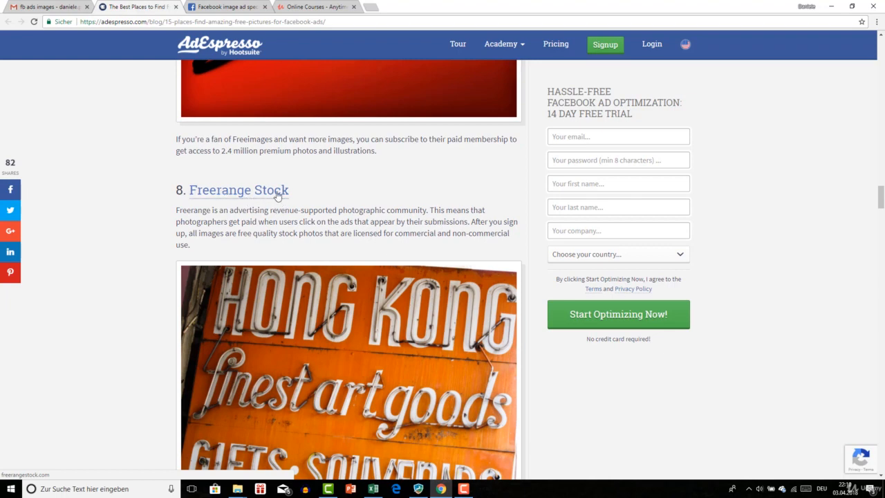
scroll(down, 3)
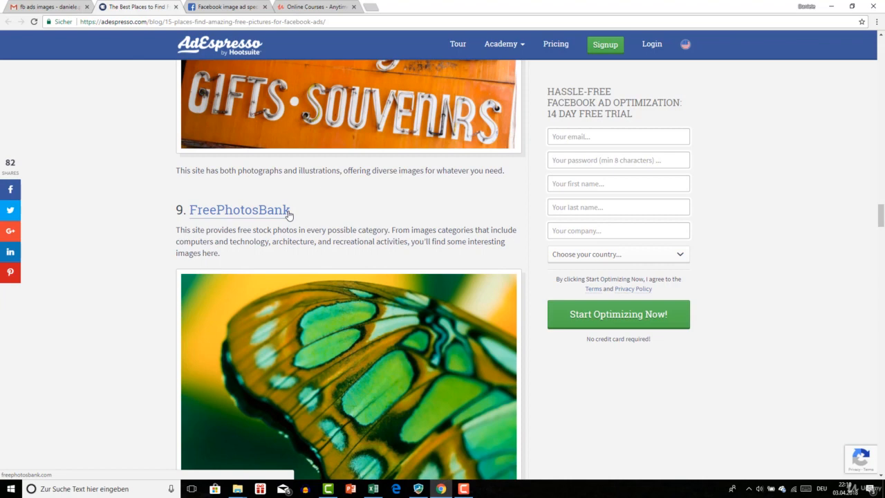
scroll(down, 3)
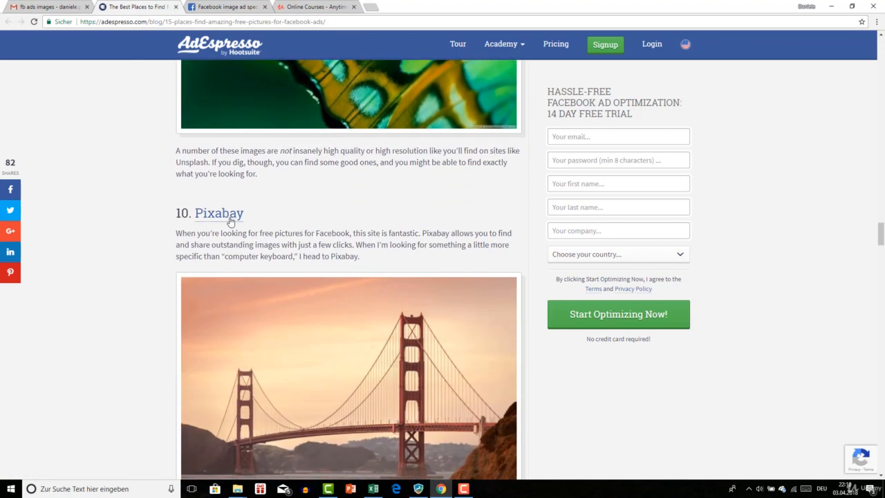
mouse_move(241, 216)
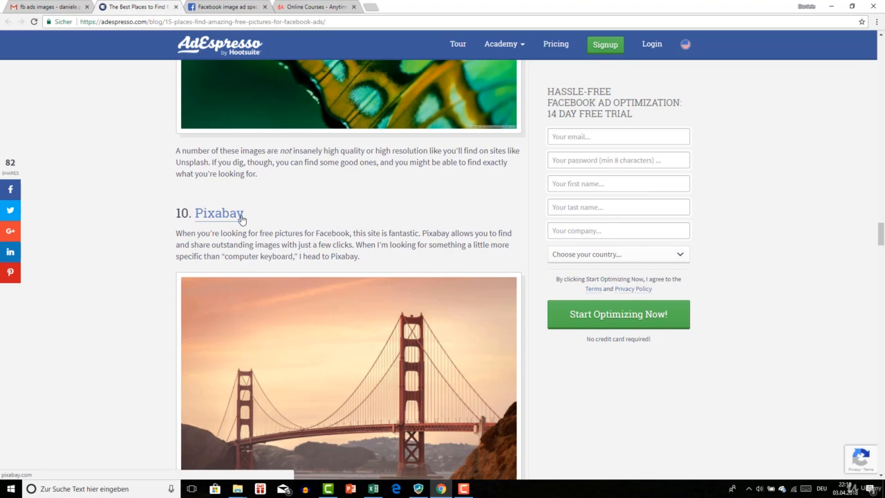
scroll(down, 3)
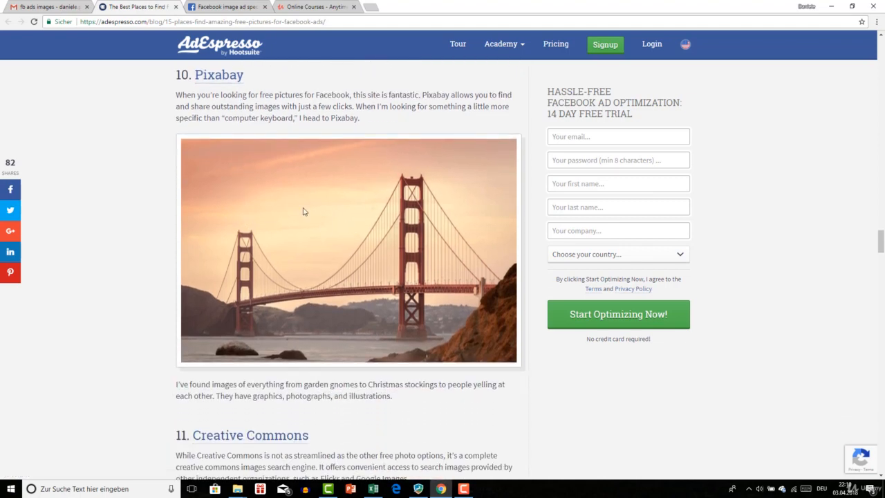
mouse_move(319, 279)
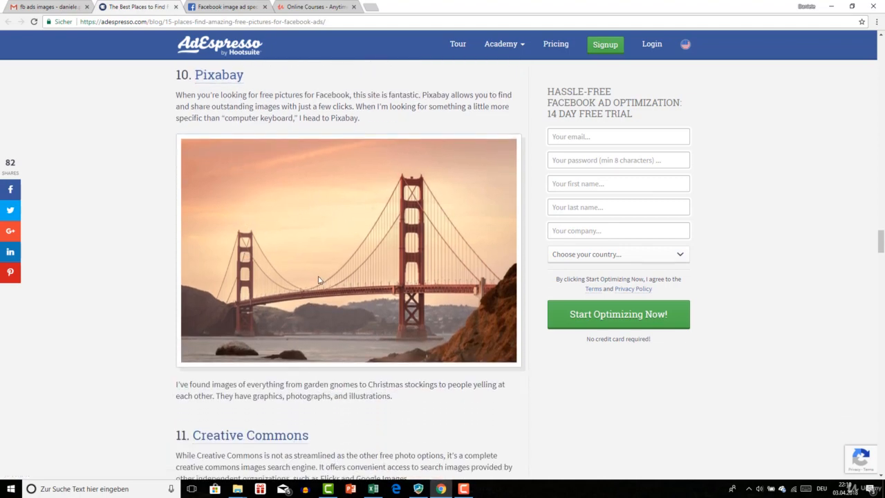
scroll(down, 3)
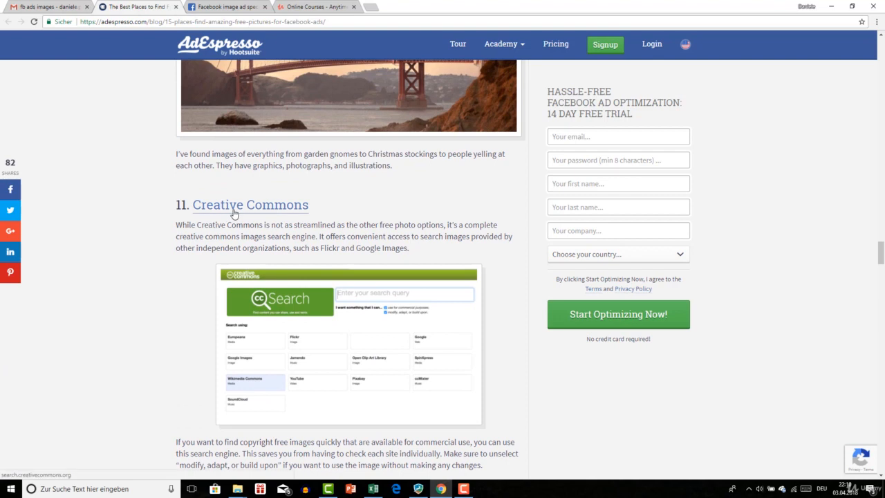
mouse_move(252, 213)
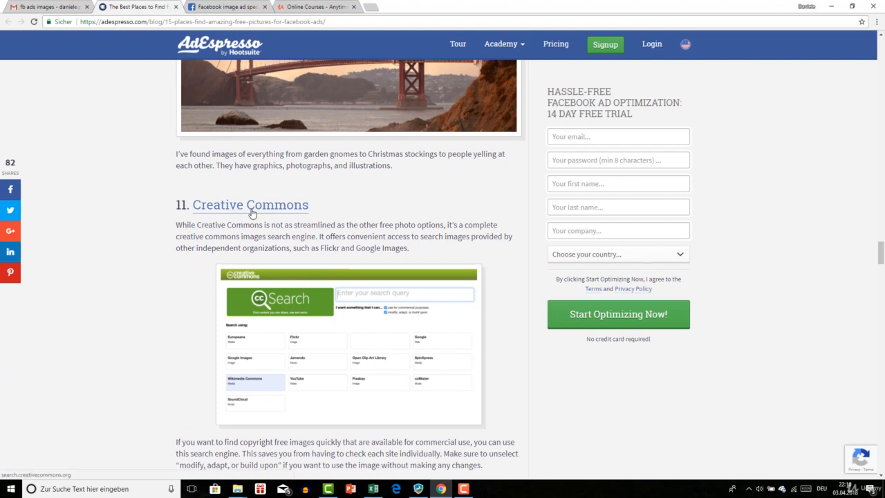
scroll(down, 3)
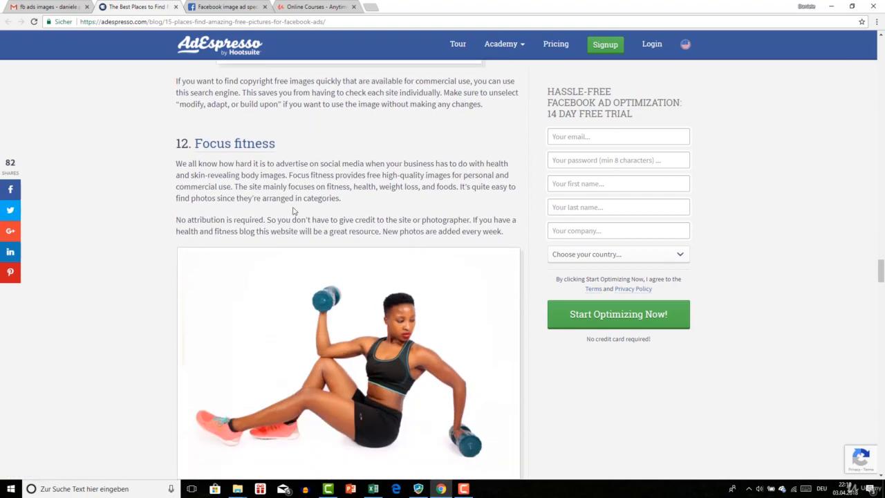
Step: Scroll back slightly so tip 12, Focus fitness, is in view
scroll(up, 3)
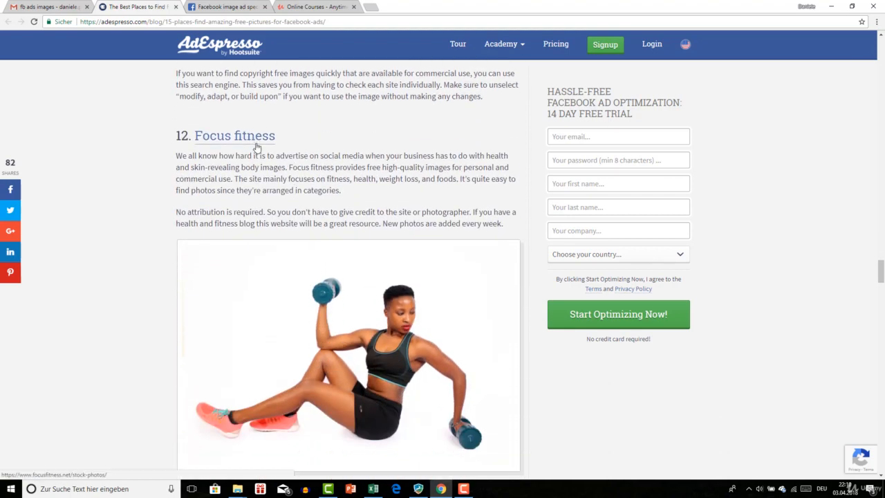
scroll(down, 3)
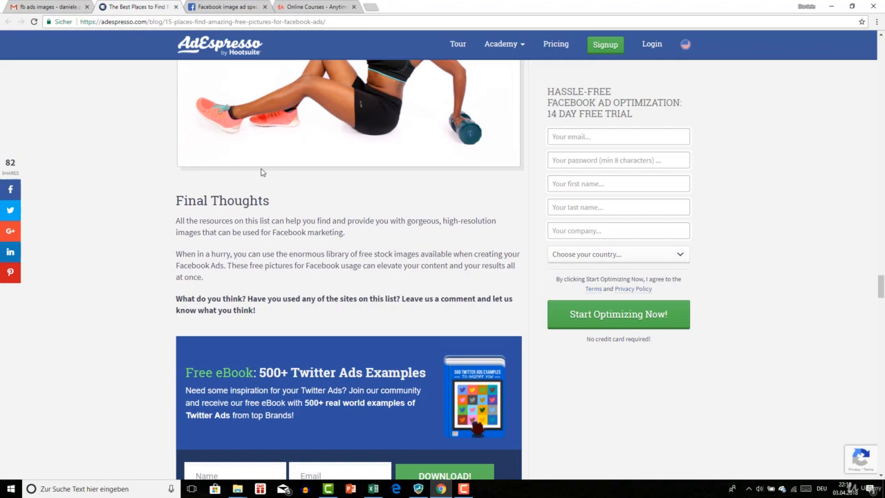
scroll(up, 3)
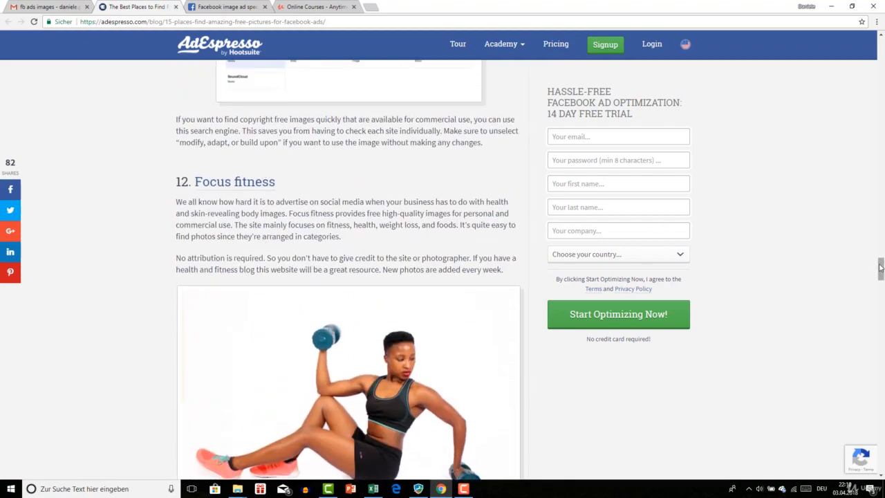
Step: Scroll back up to the free pictures banner and tip 1, Google Images
scroll(up, 3)
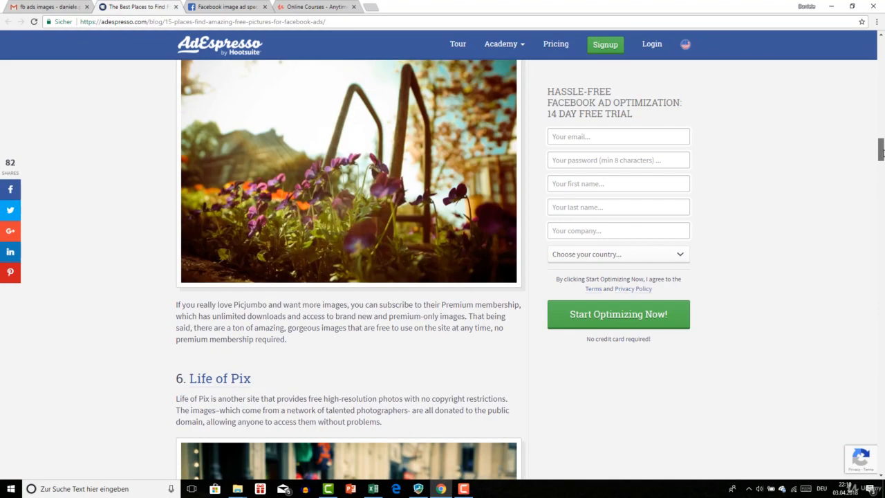
scroll(up, 3)
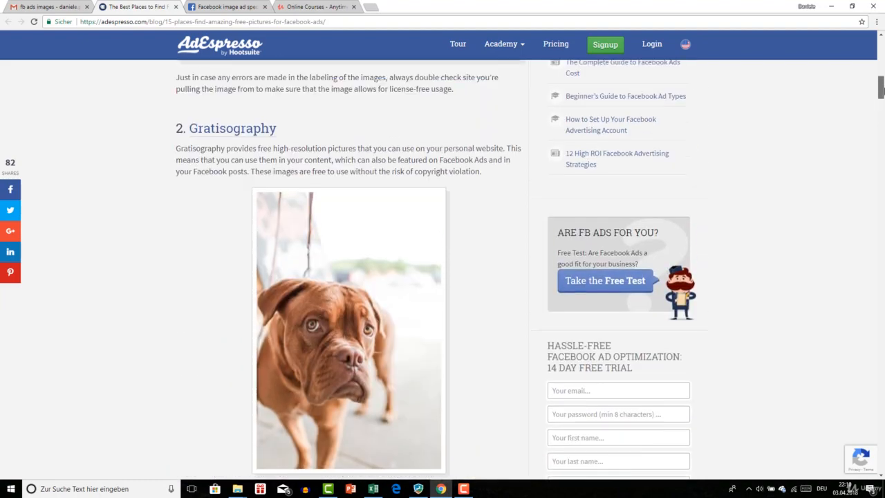
scroll(up, 3)
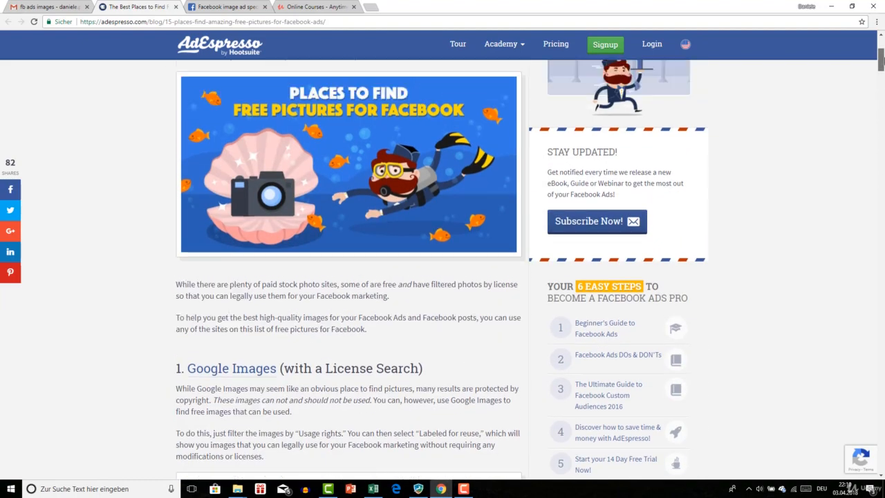